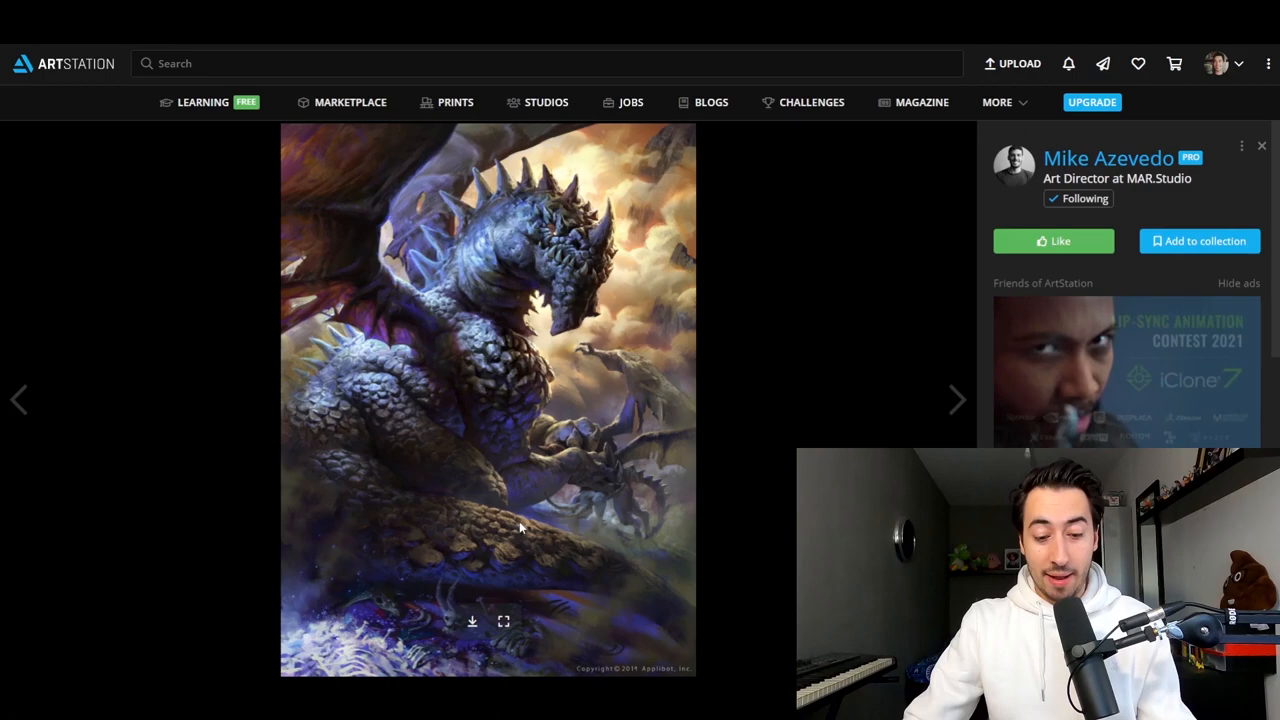
pyautogui.moveTo(453, 558)
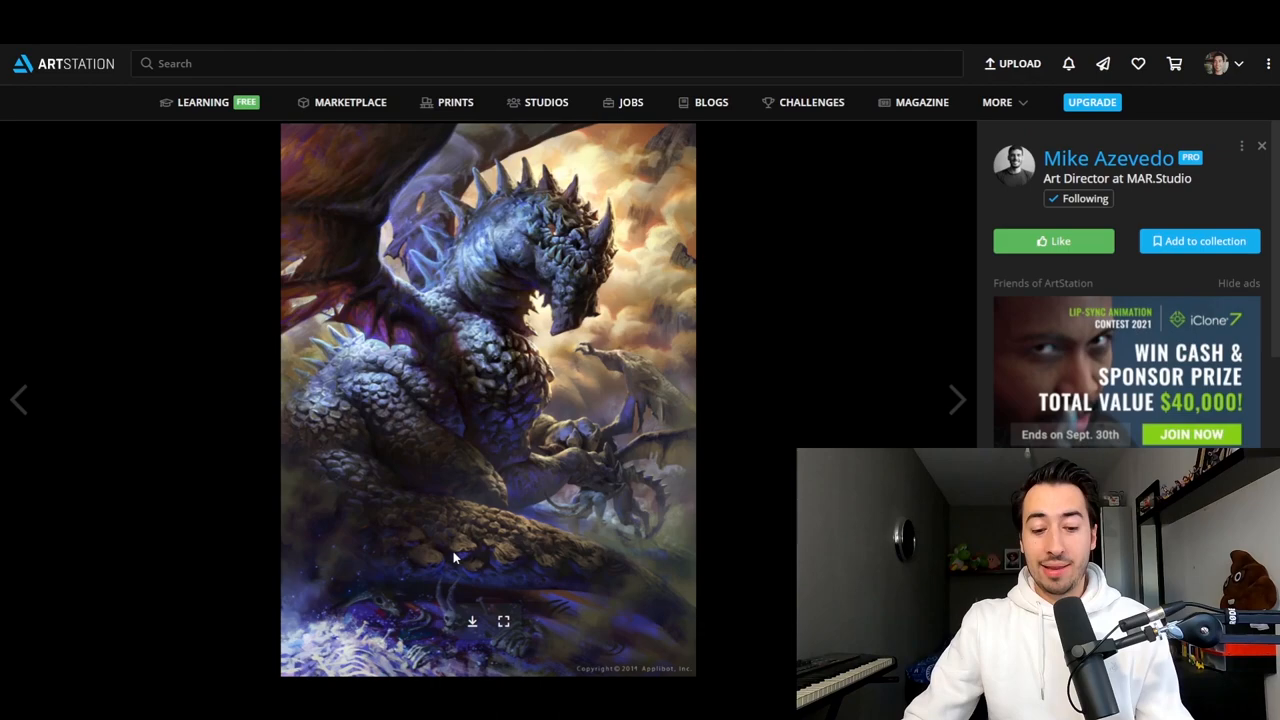